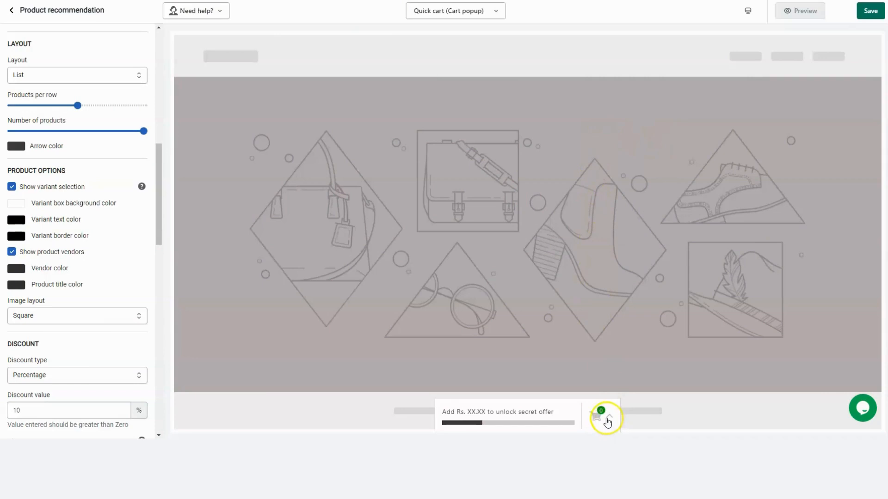
- Show the popup cart in the preview and return to the quick cart's General settings
left_click(597, 417)
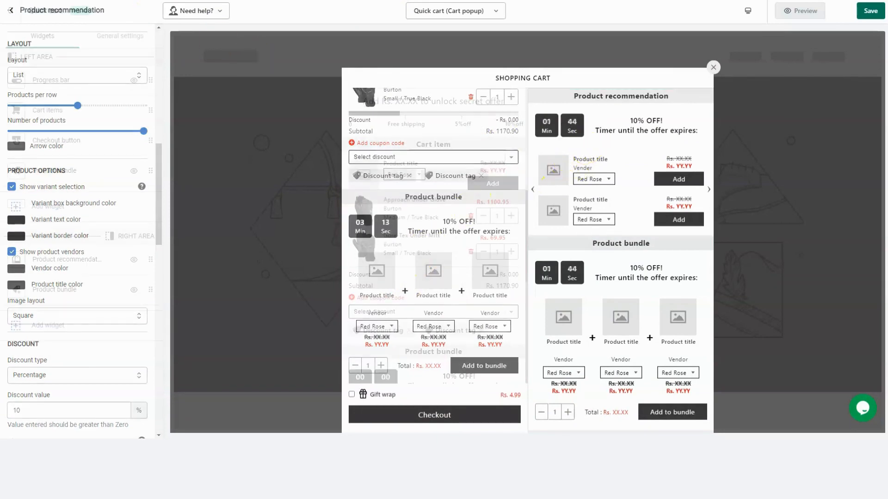
left_click(119, 36)
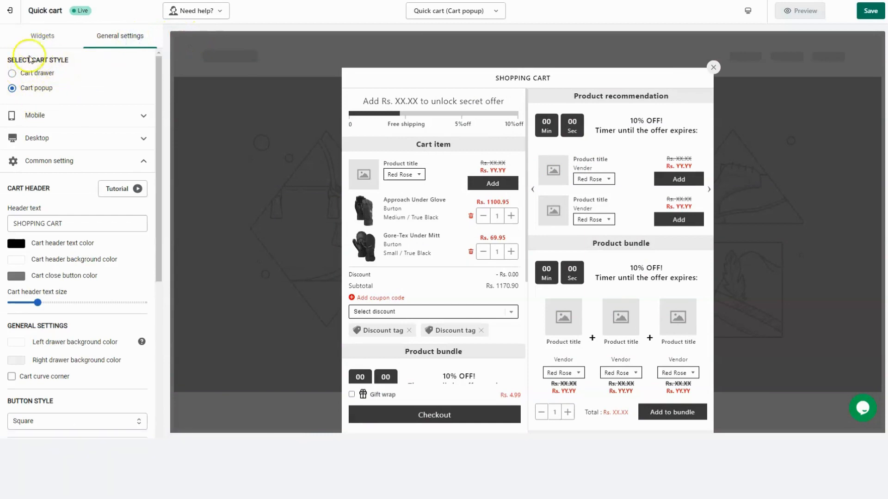
- Switch the cart to drawer style, then back to popup style with the mobile bubble options shown
left_click(12, 73)
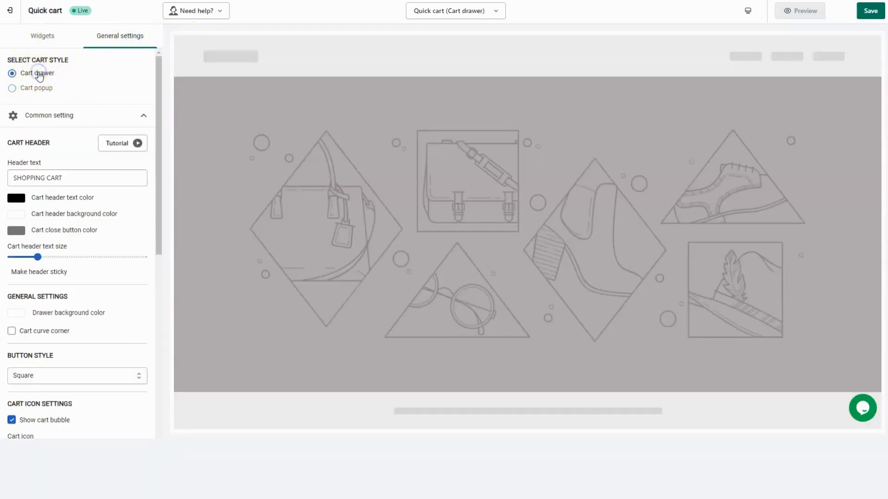
left_click(12, 88)
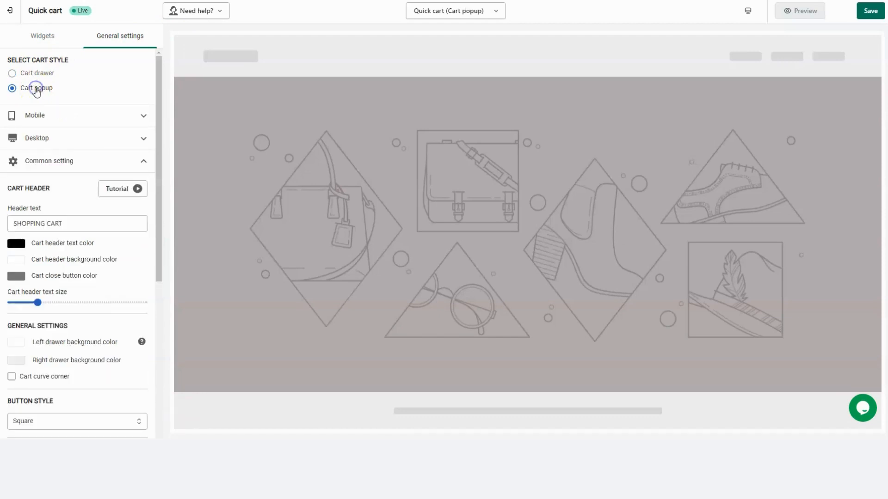
left_click(12, 88)
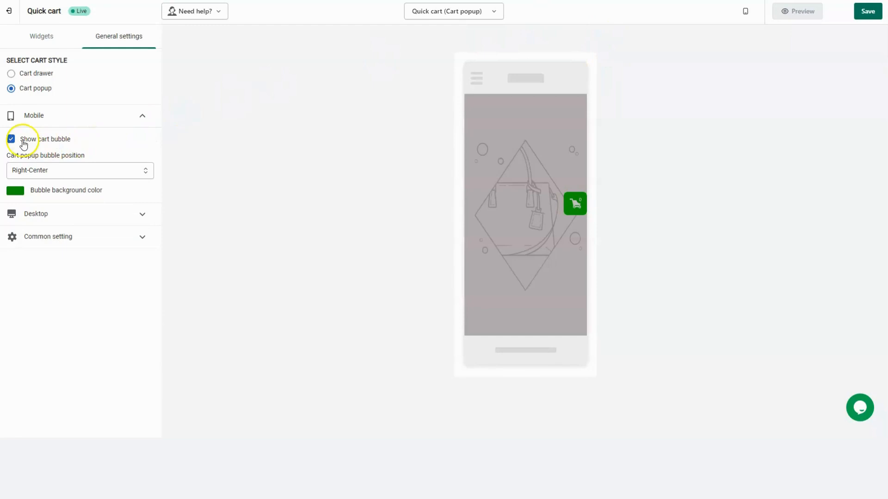
- Keep the mobile cart bubble shown and set its position to Bottom-Center
left_click(11, 140)
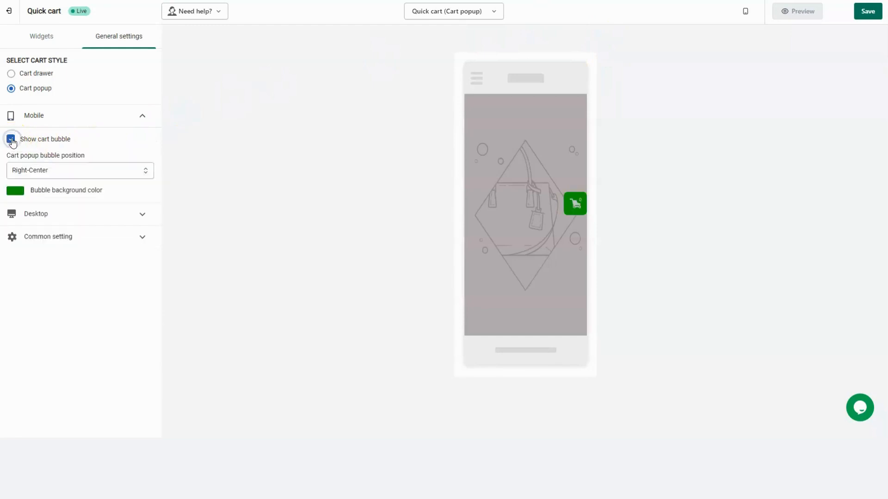
left_click(79, 170)
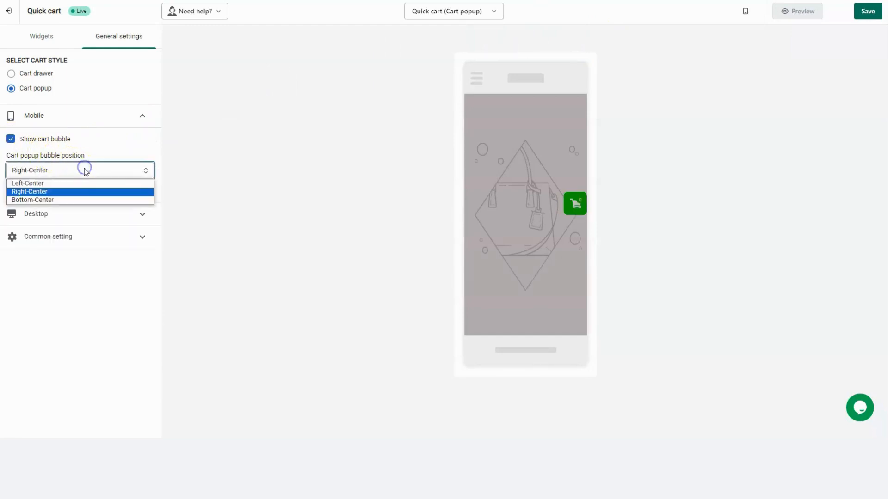
left_click(27, 183)
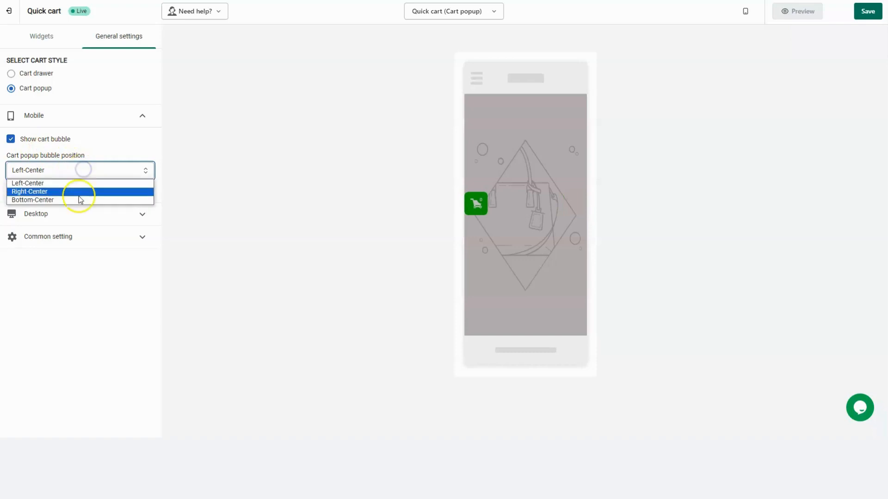
left_click(32, 200)
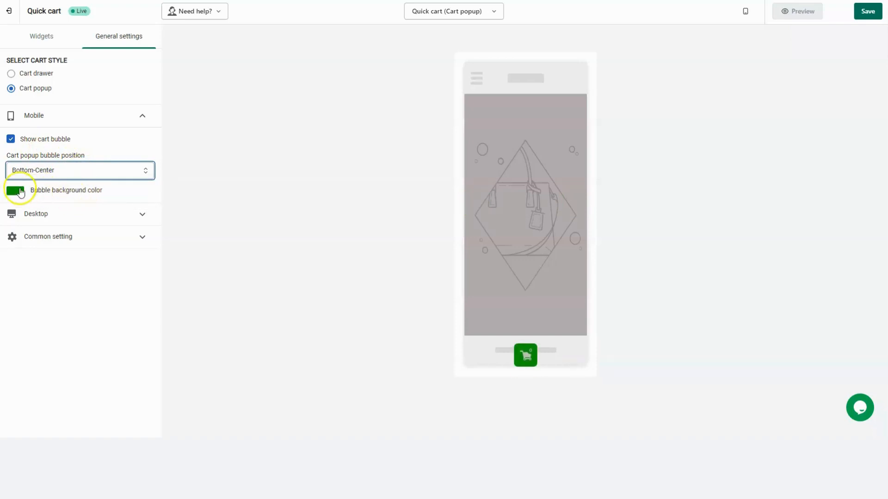
left_click(15, 190)
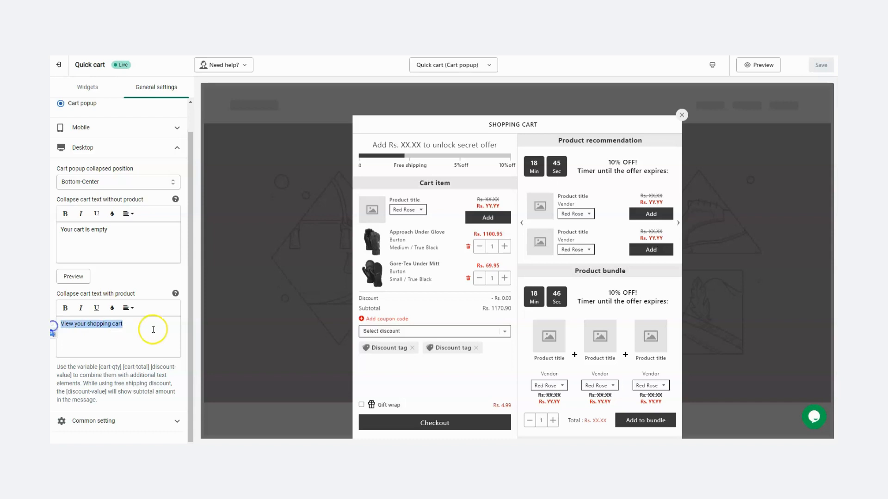
- Edit the collapse-cart text with 'you' and enable congrats confetti on the progress bar
type("your entire order!")
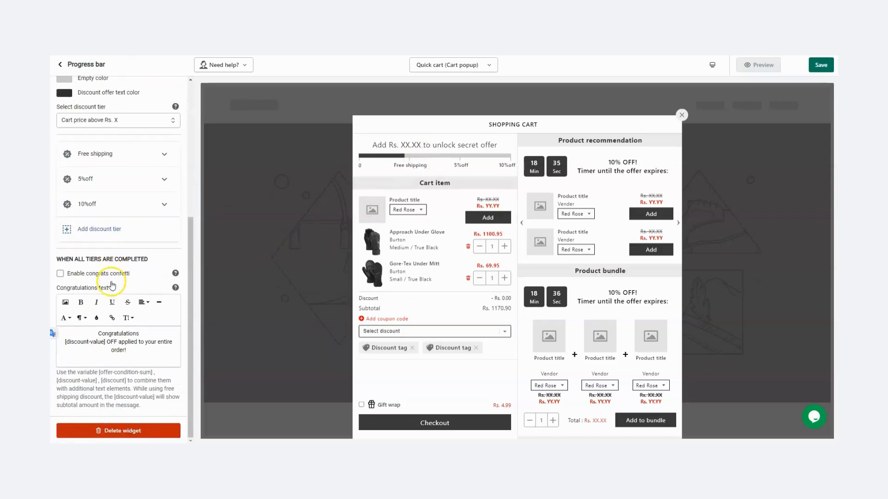
left_click(118, 430)
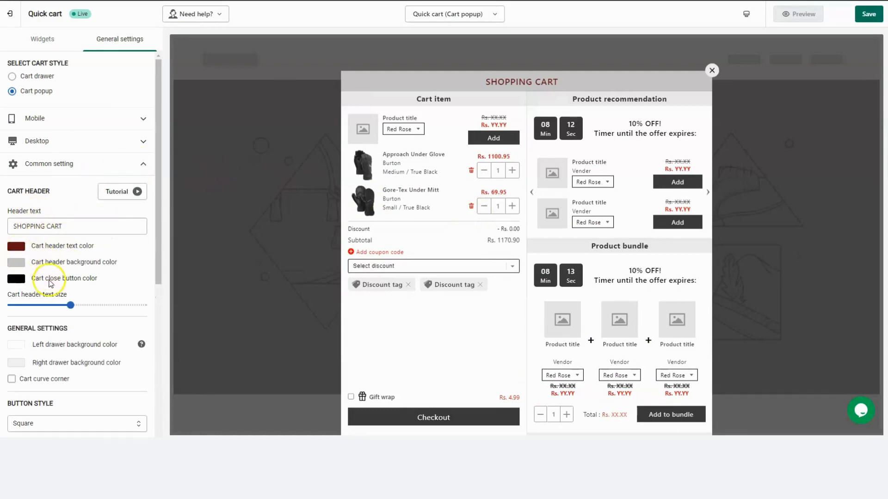
- Set the cart close button colour and move down to the header text size setting
left_click(16, 262)
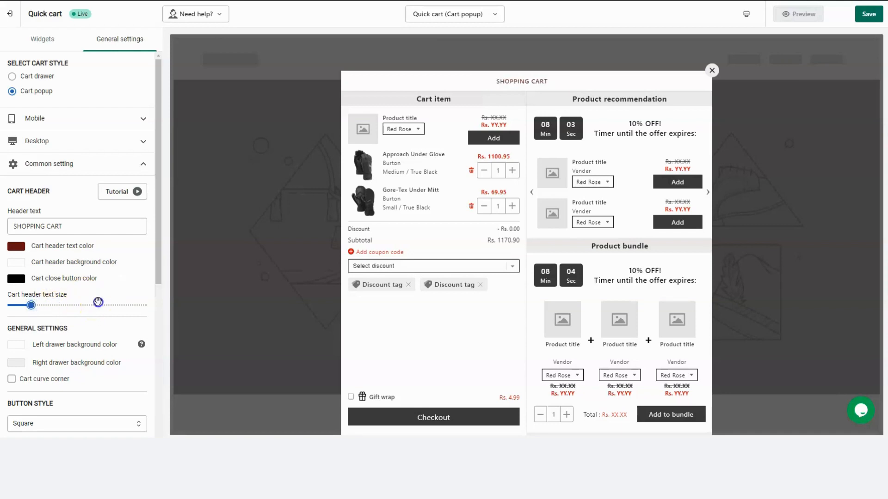
scroll("down", 3)
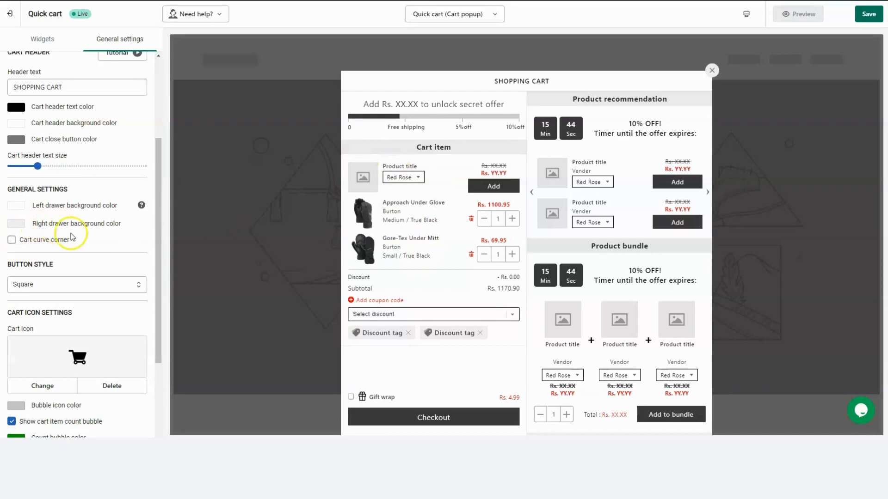
mouse_move(120, 255)
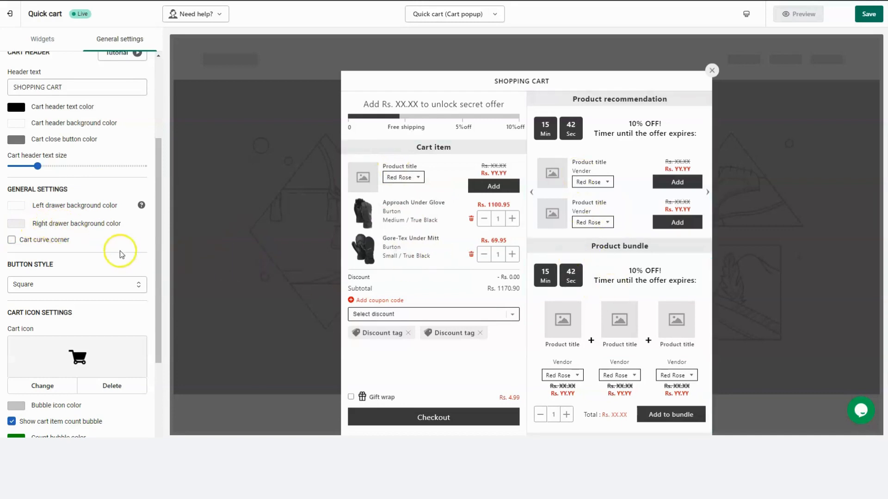
- Make the left drawer background green, pick the right drawer colour and keep Square button style
left_click(15, 205)
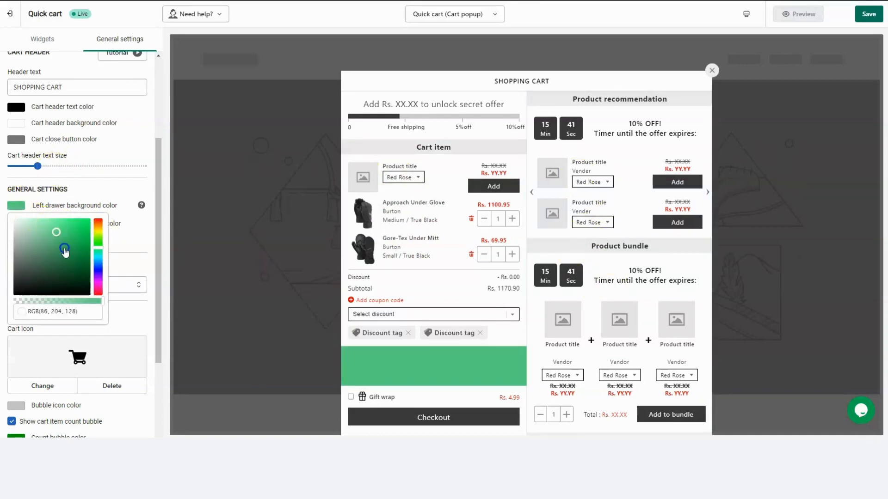
left_click_drag(64, 251, 78, 274)
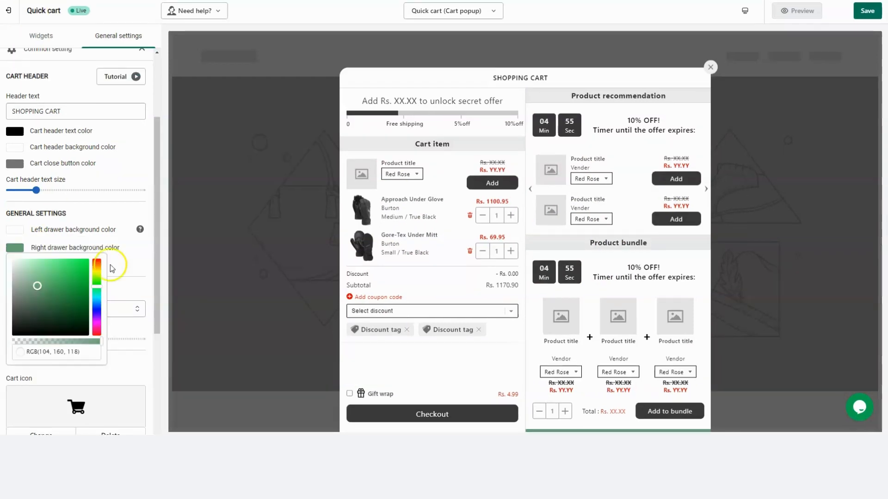
left_click(10, 264)
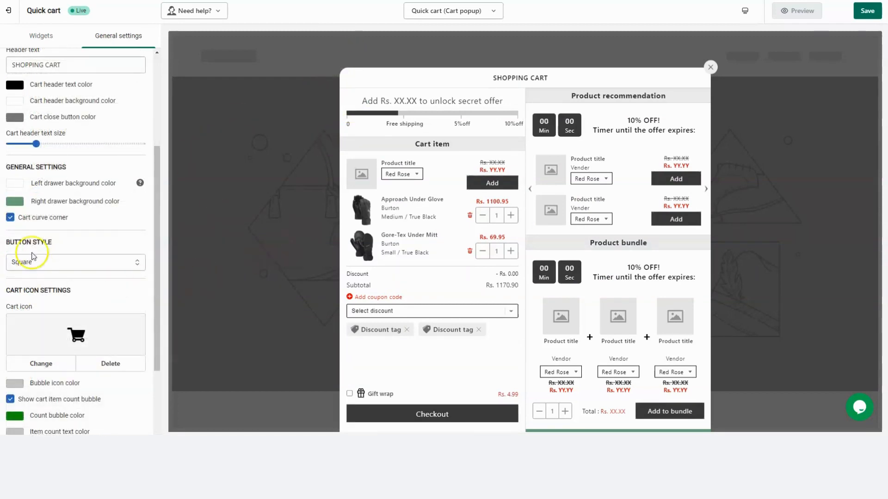
left_click(75, 261)
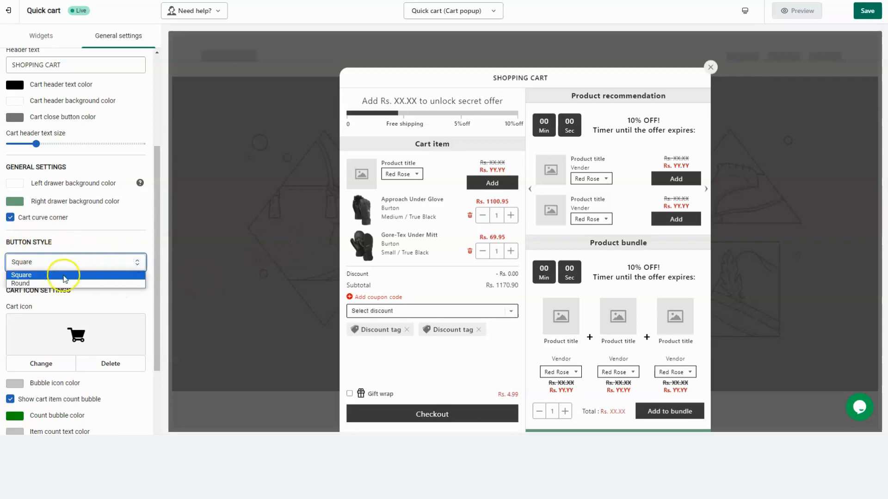
left_click(21, 283)
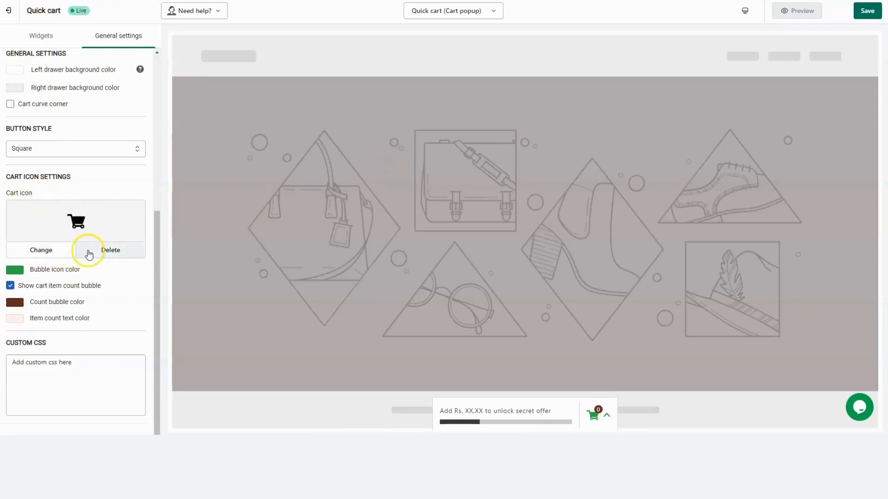
- Choose a different green bubble icon colour, toggle the item count bubble and recolour it, then go to Widgets
left_click(13, 269)
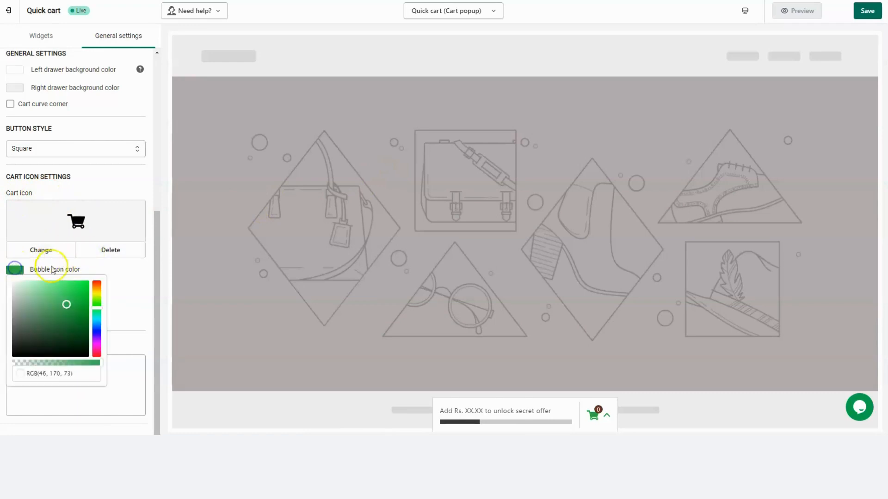
left_click(57, 307)
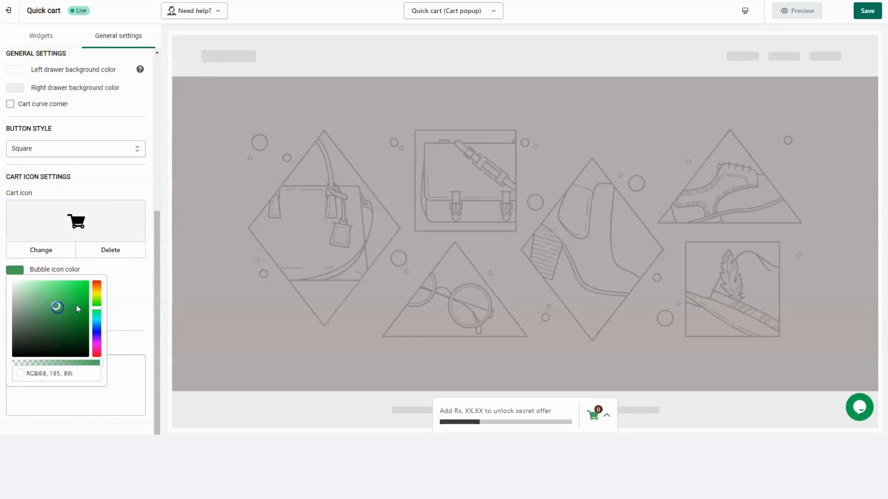
left_click(10, 286)
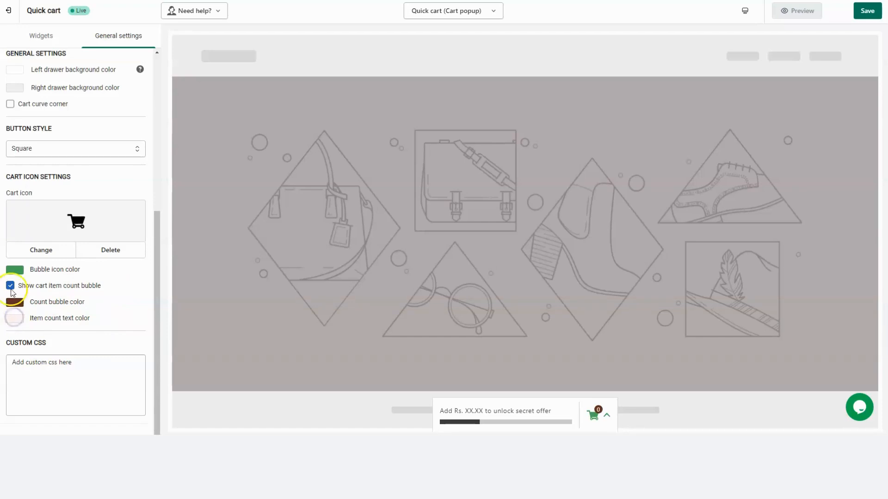
left_click(10, 286)
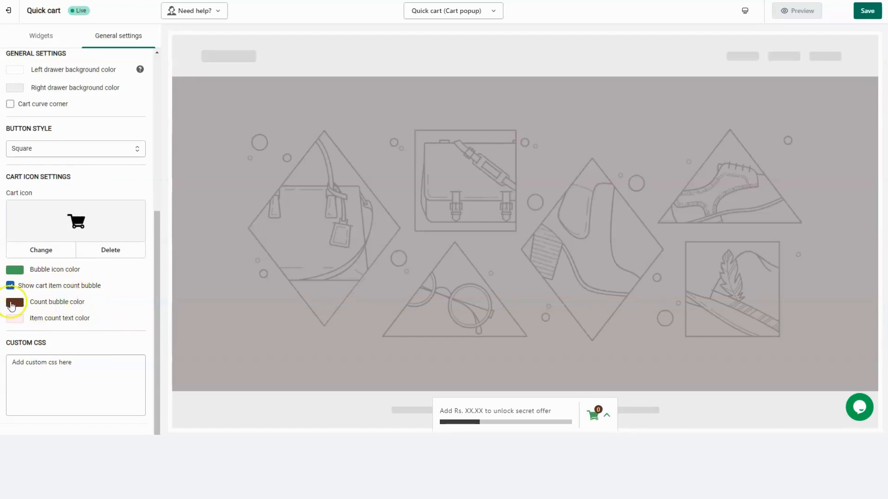
left_click(14, 302)
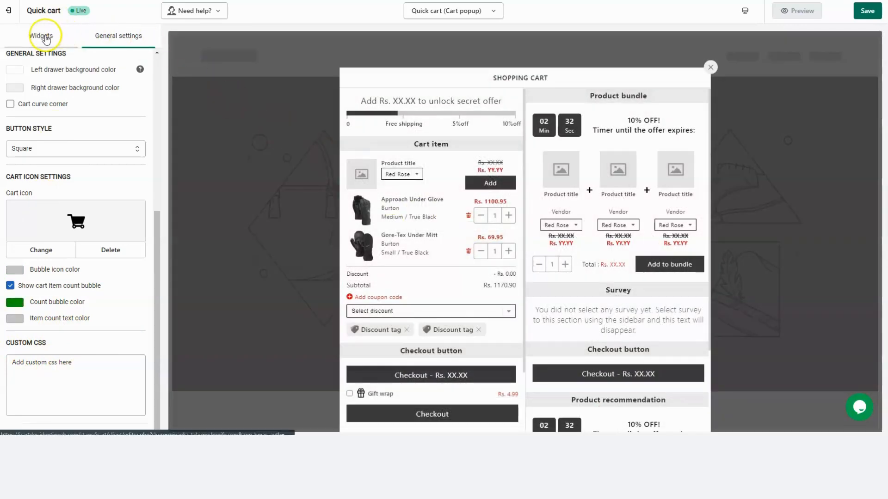
left_click(40, 35)
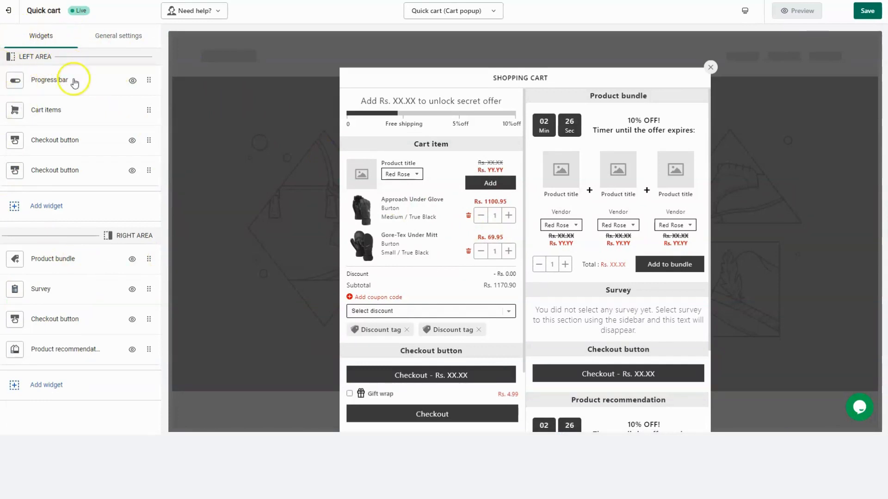
mouse_move(36, 211)
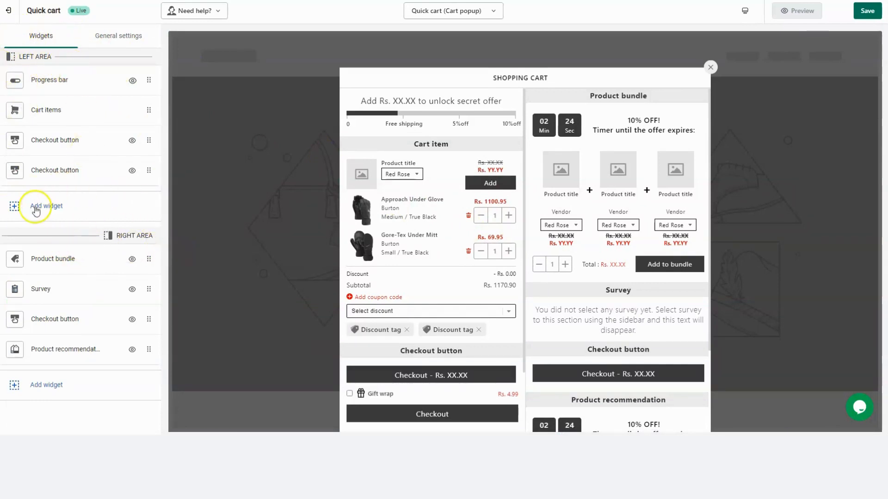
- Start adding a new widget to the cart's left area
left_click(47, 205)
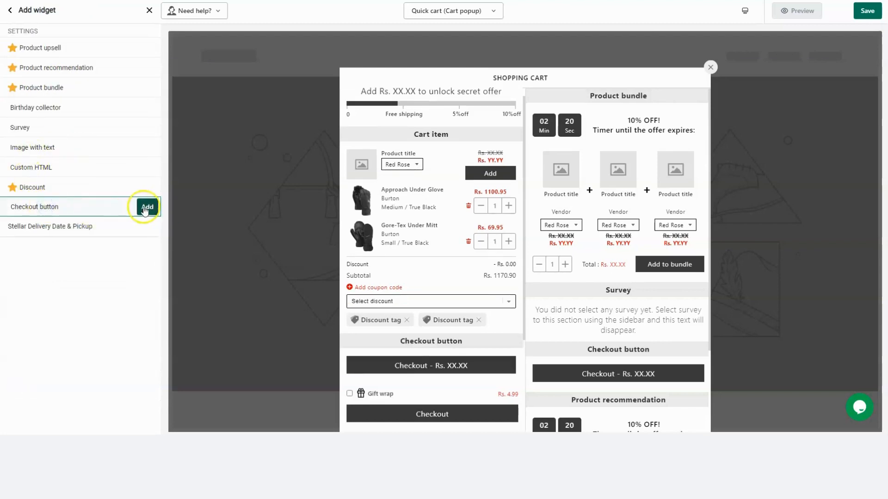
- Add the Checkout button widget to the left column and return to the widget list
left_click(147, 207)
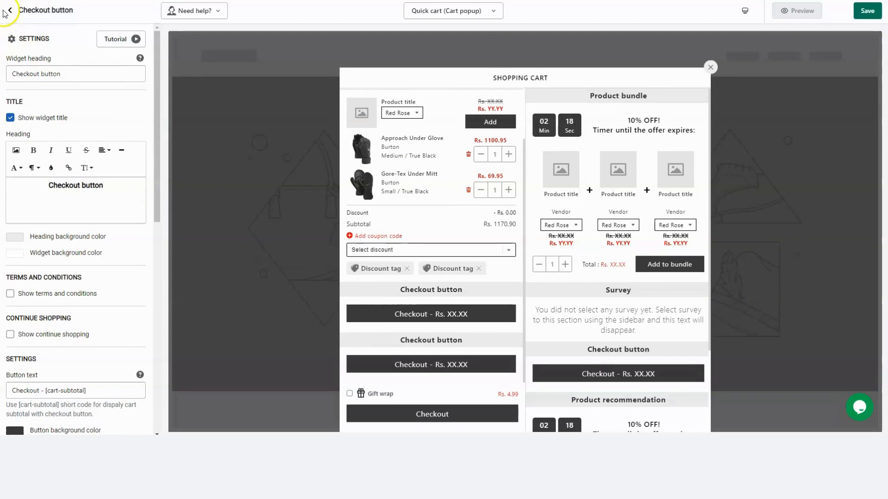
left_click(9, 10)
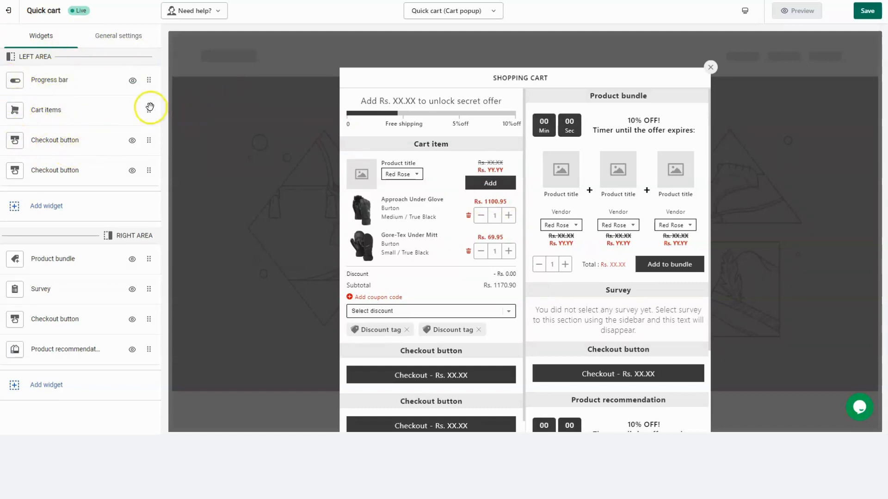
mouse_move(68, 147)
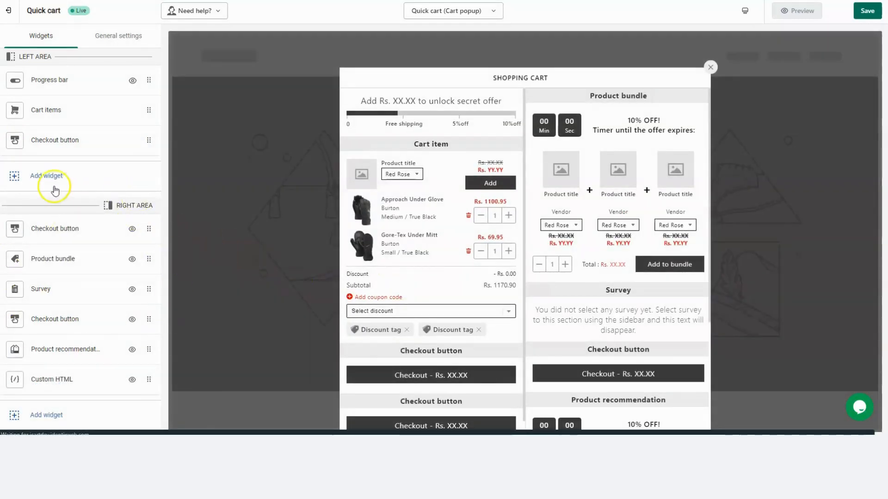
- Add further widgets to the right area from the widget catalogue
left_click(46, 176)
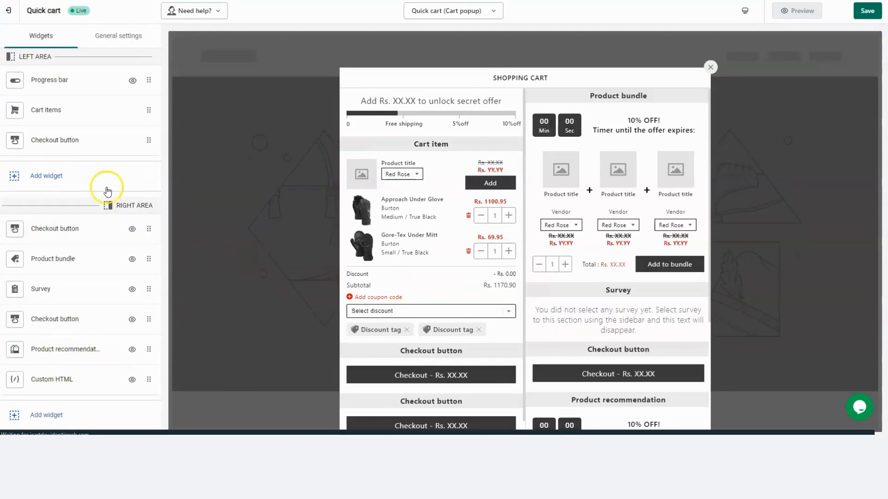
scroll("down", 3)
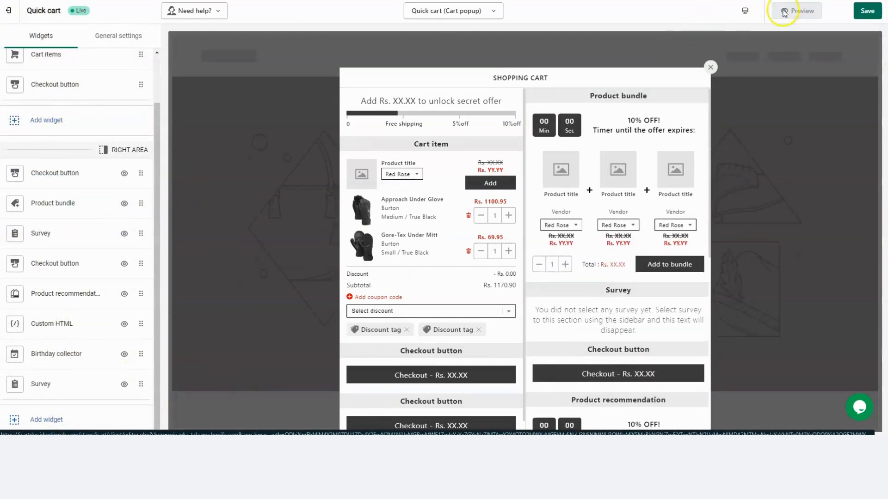